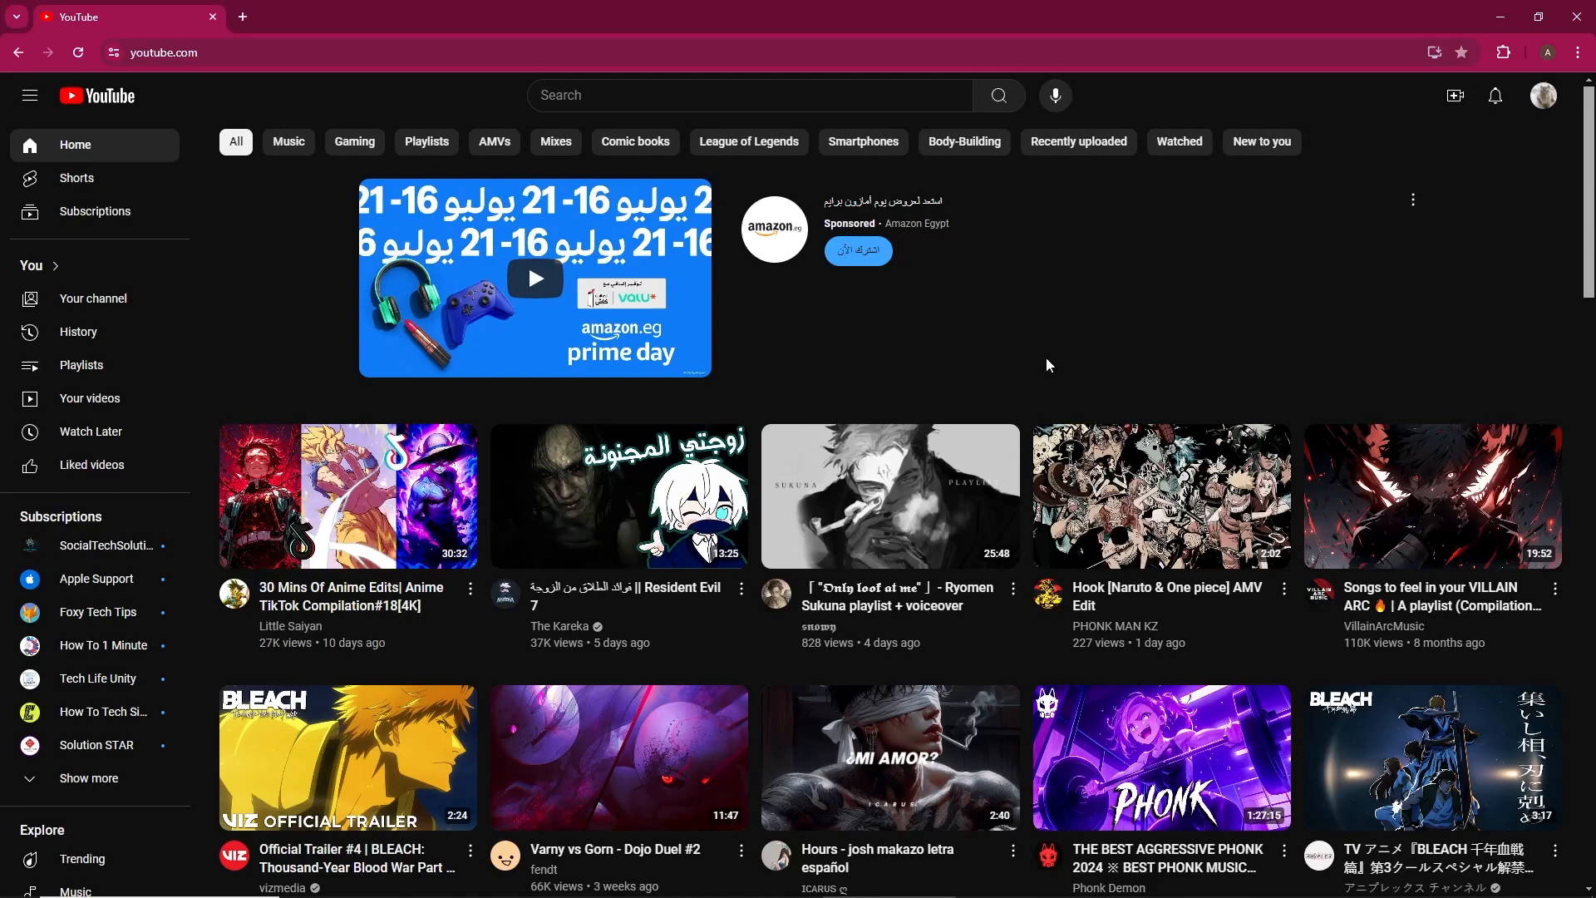
mouse_move(1056, 336)
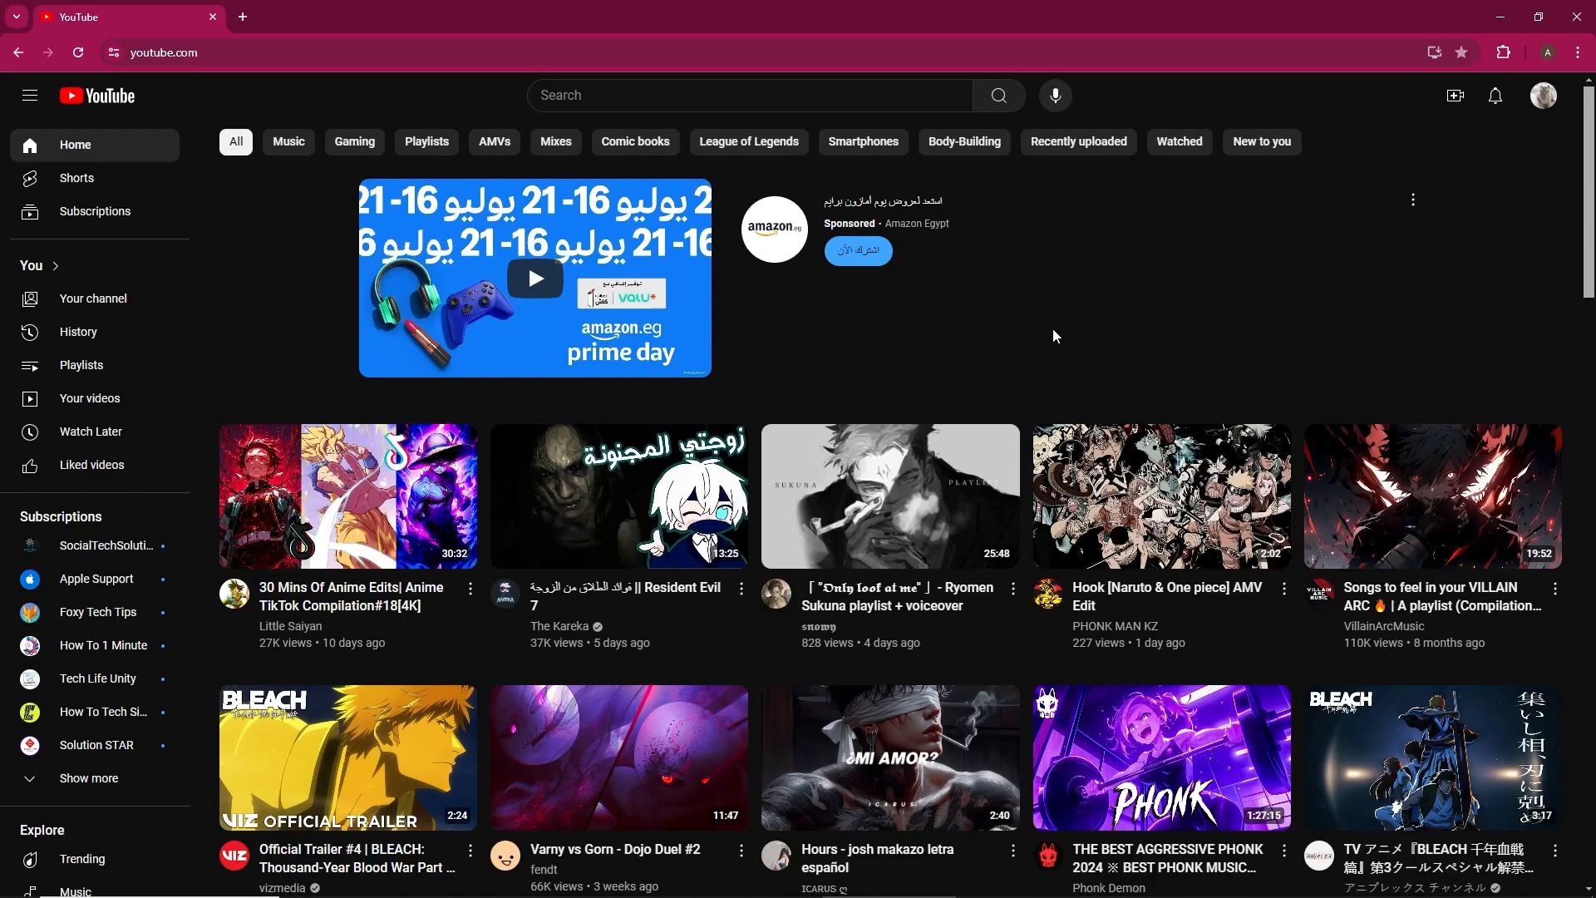
mouse_move(1519, 160)
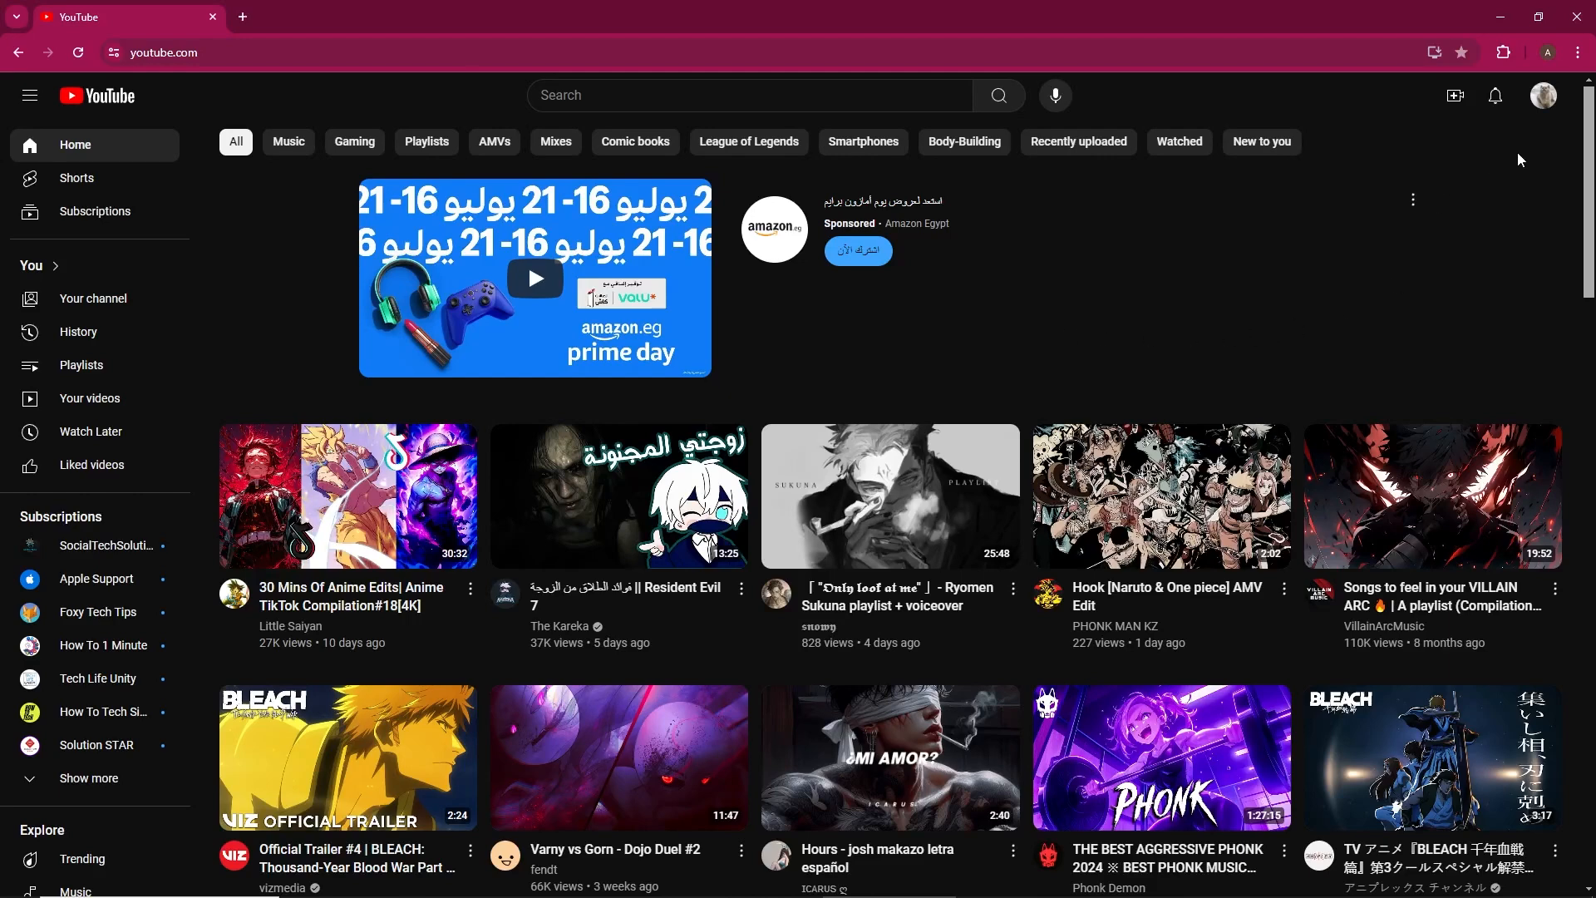
- From YouTube Studio's Branding page, replace the channel profile picture with the cropped kitten image
left_click(1543, 96)
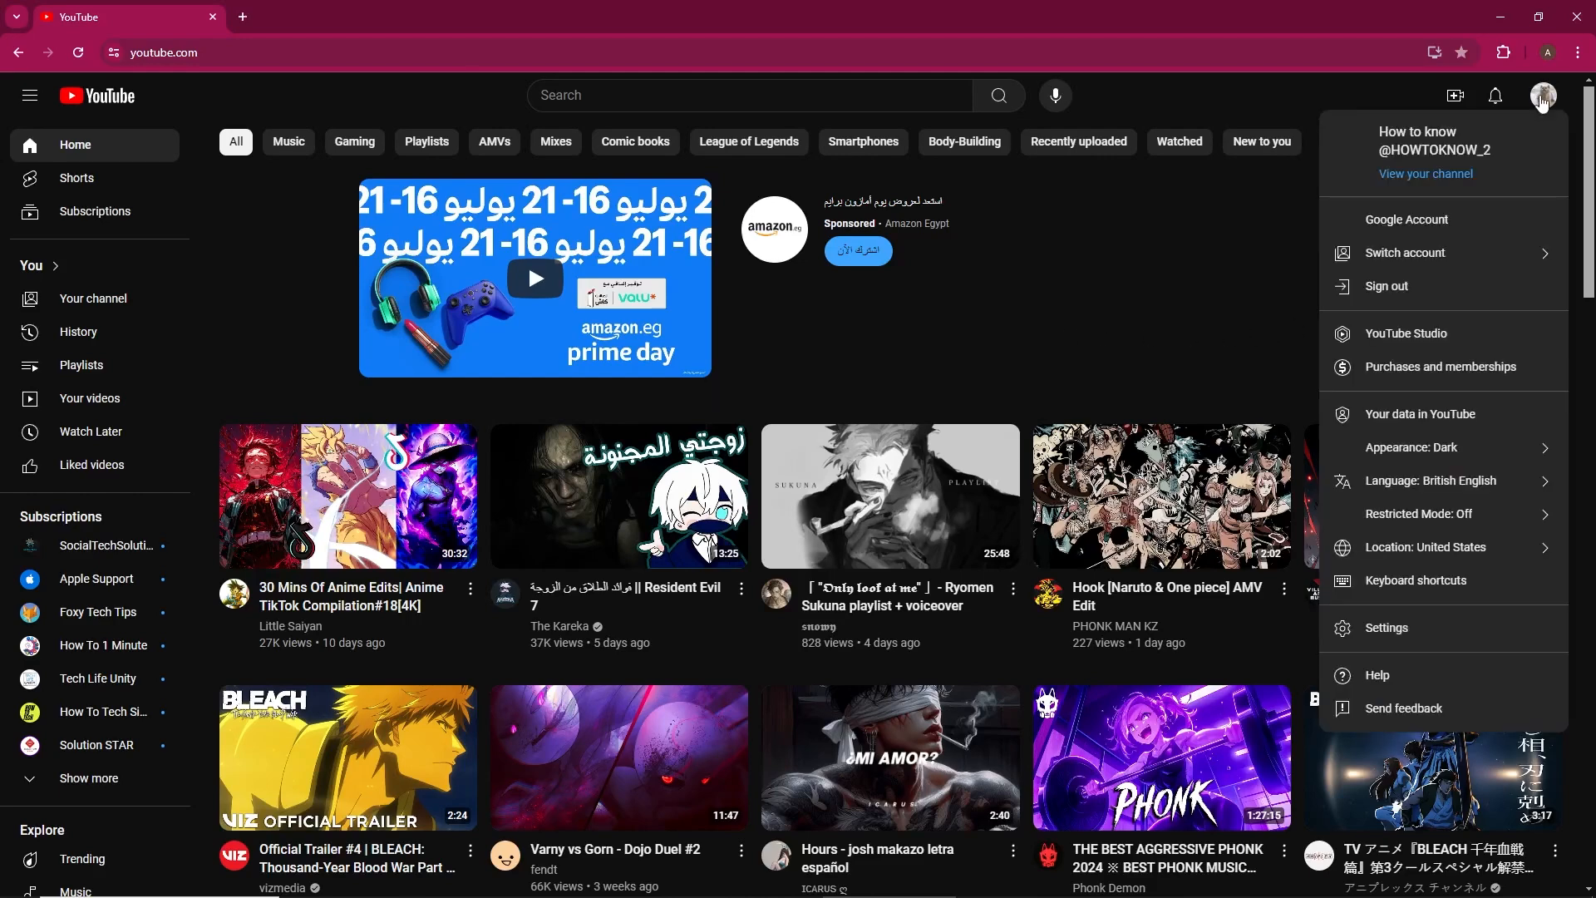
left_click(1424, 173)
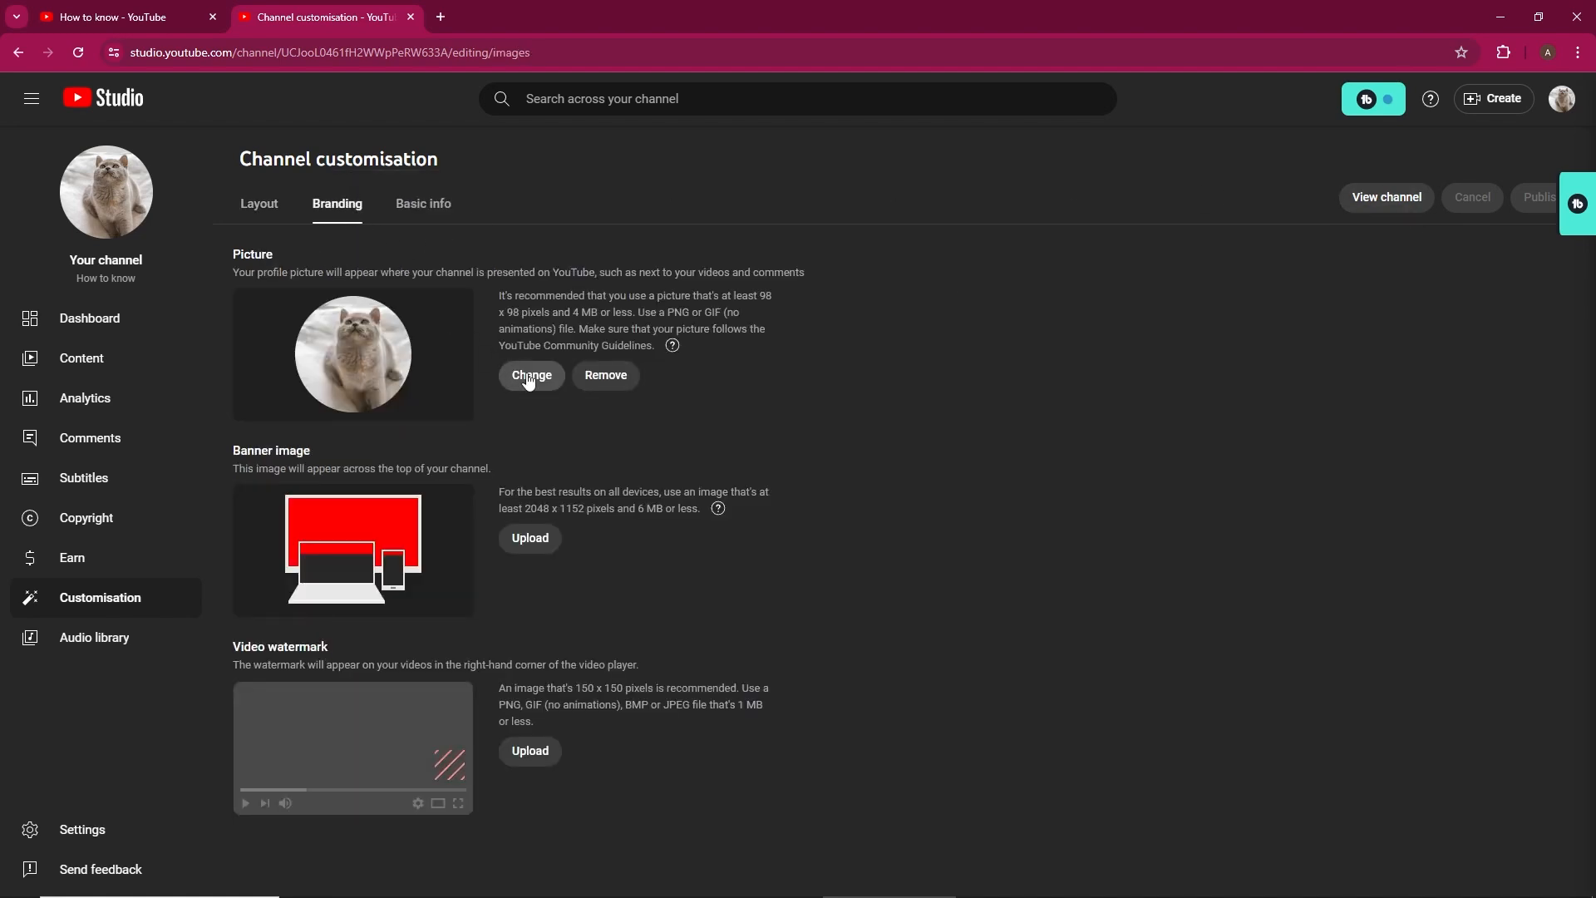
left_click(530, 375)
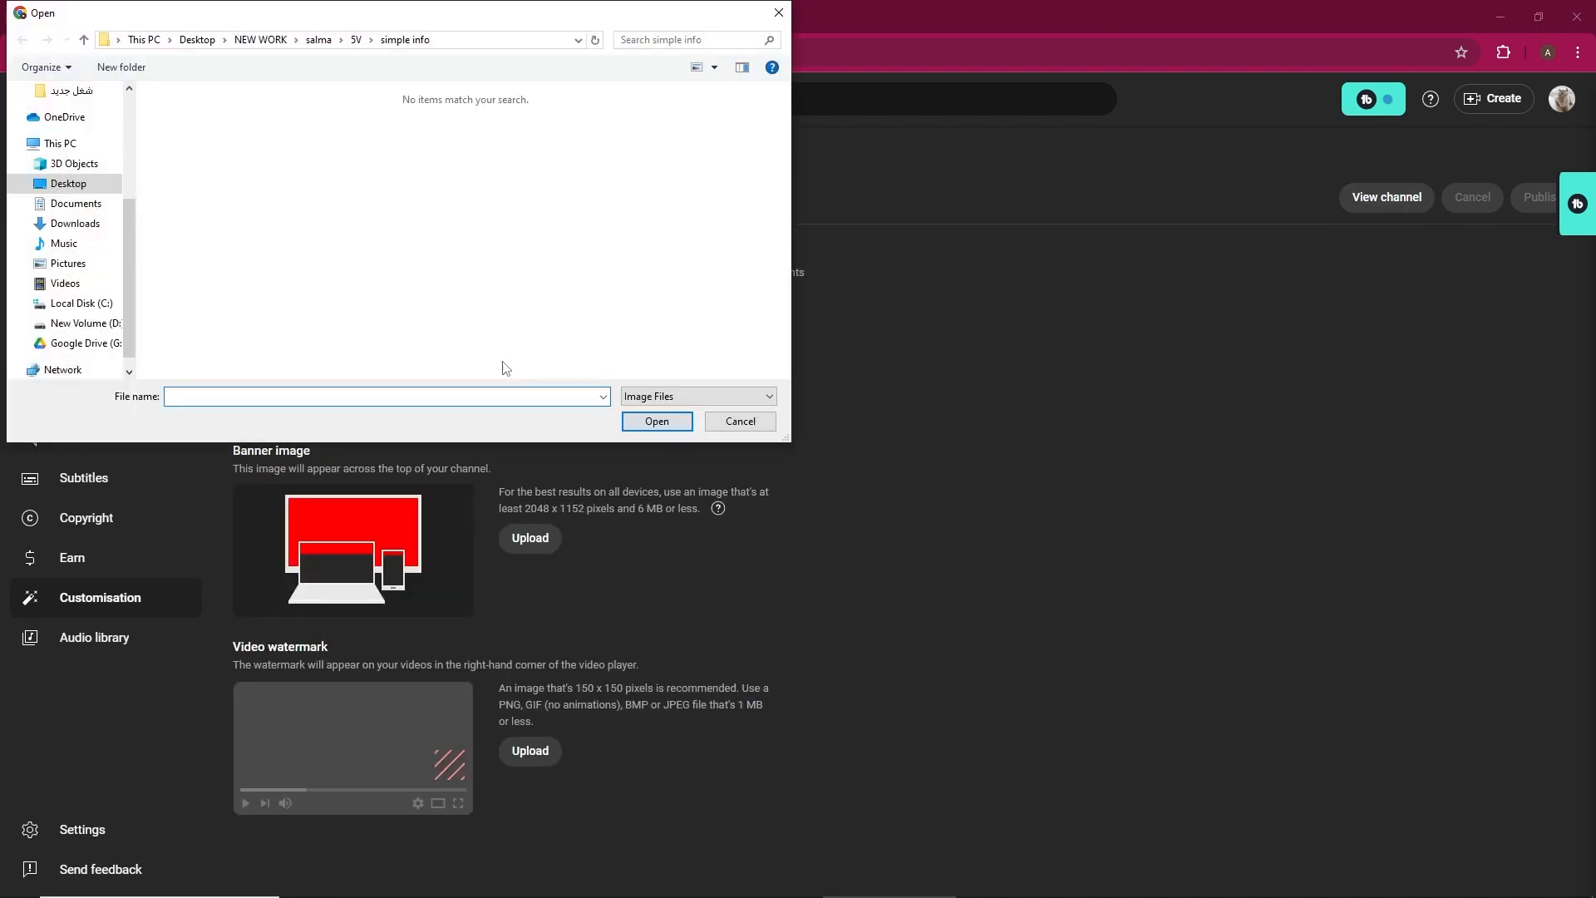
left_click(74, 223)
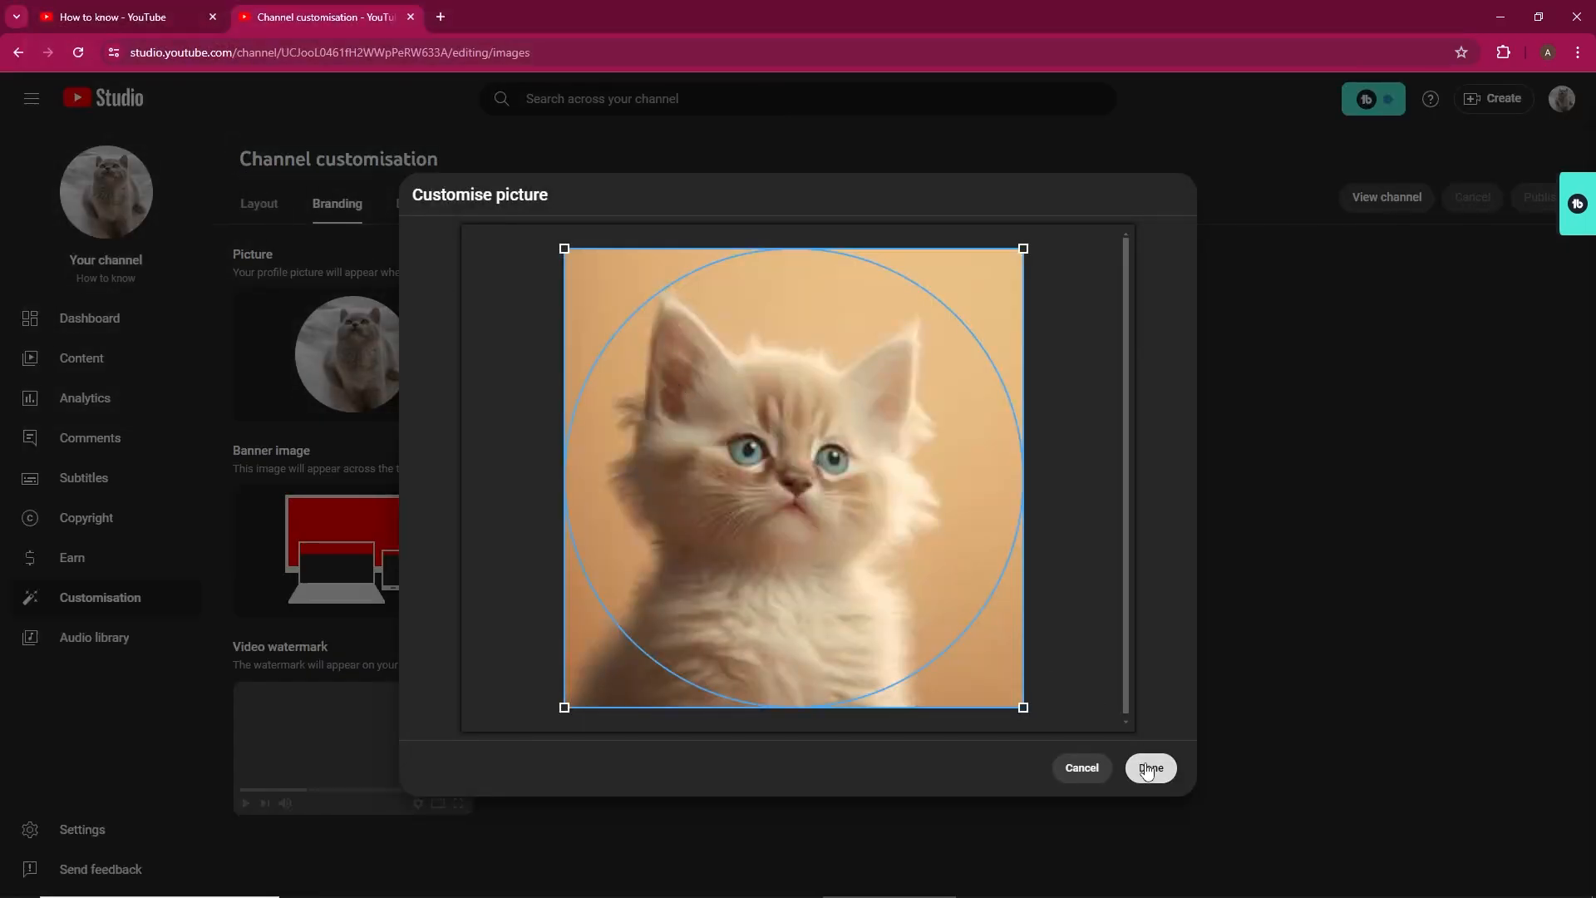
left_click(1149, 767)
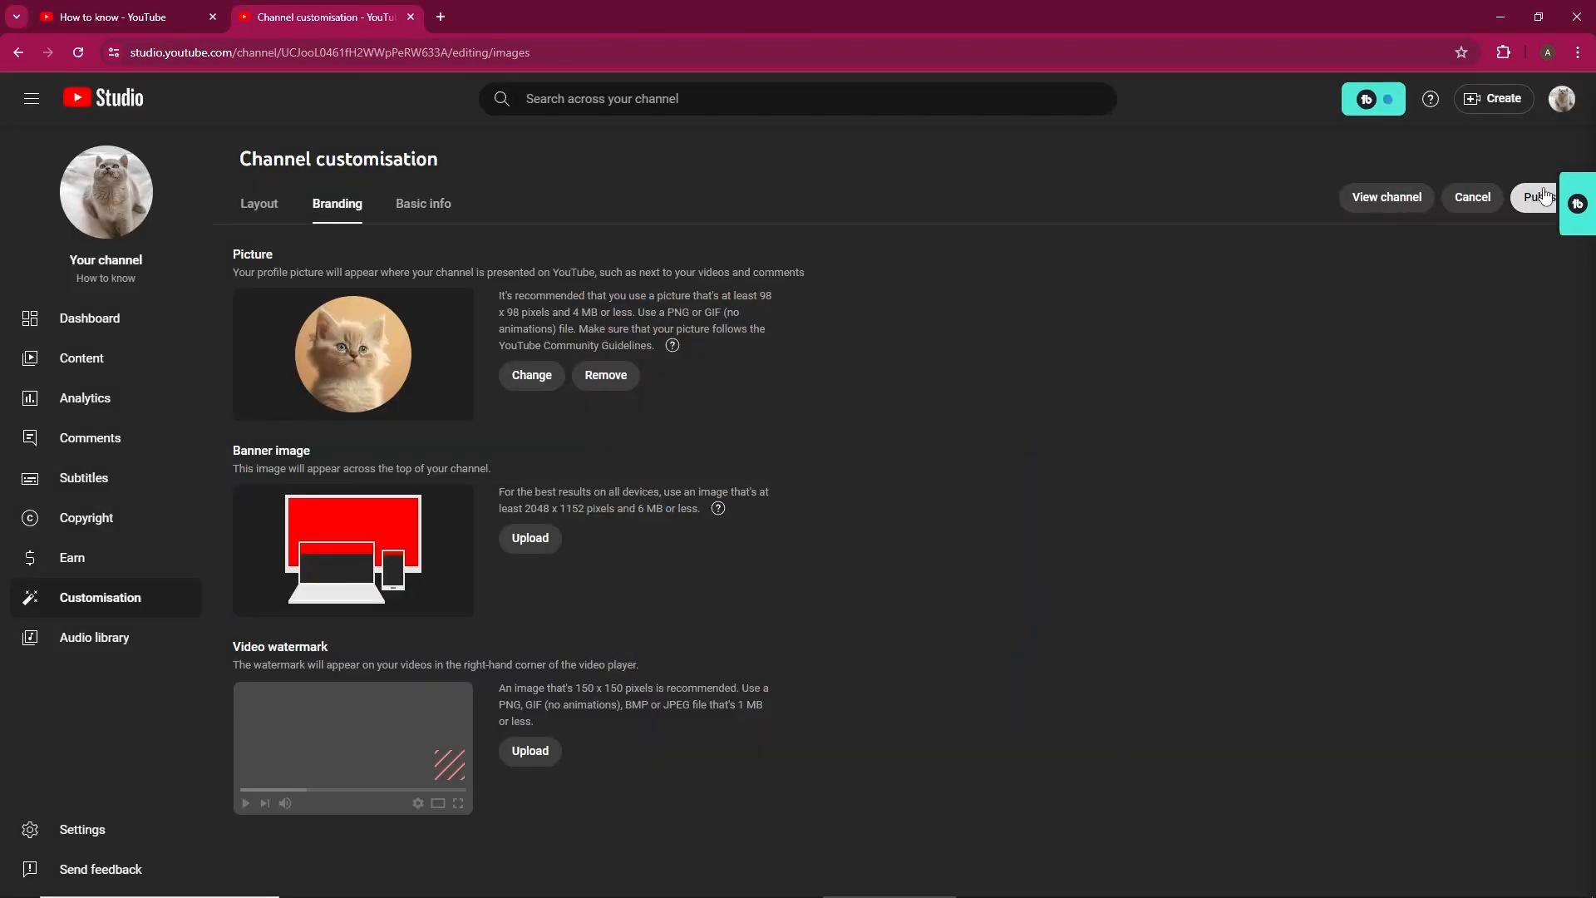